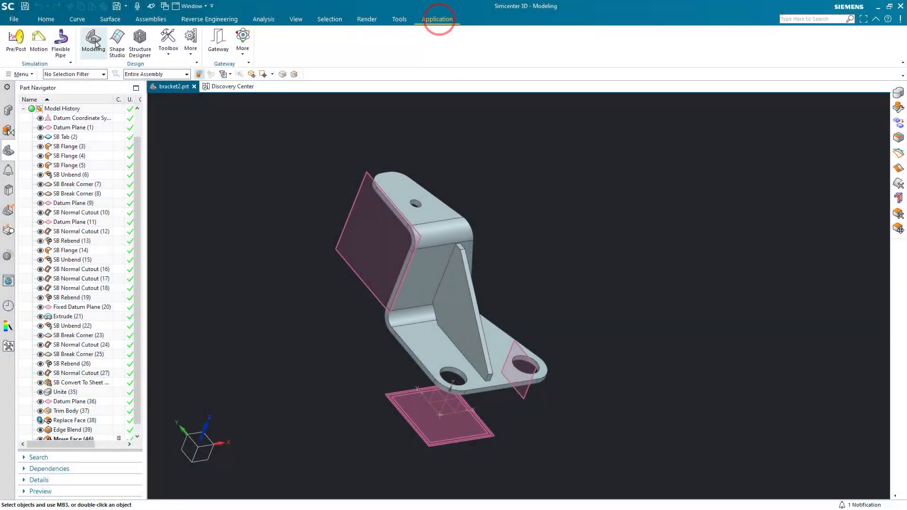
Switch to Pre/Post and create the bracket FEM and simulation with linear statics Solution 1
click(15, 41)
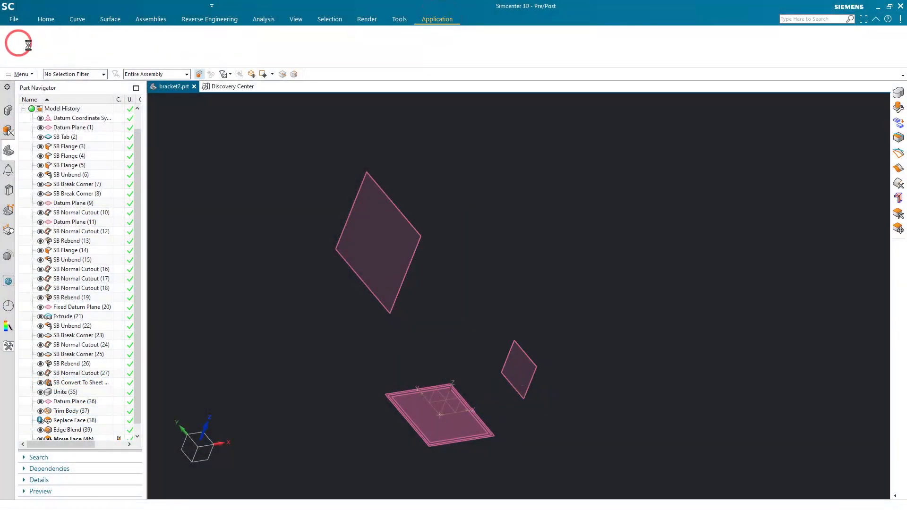
click(24, 41)
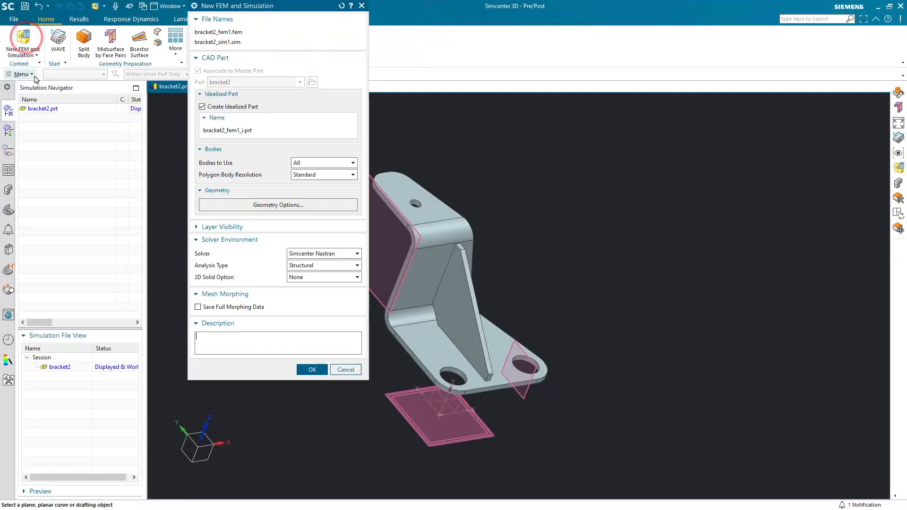
click(312, 369)
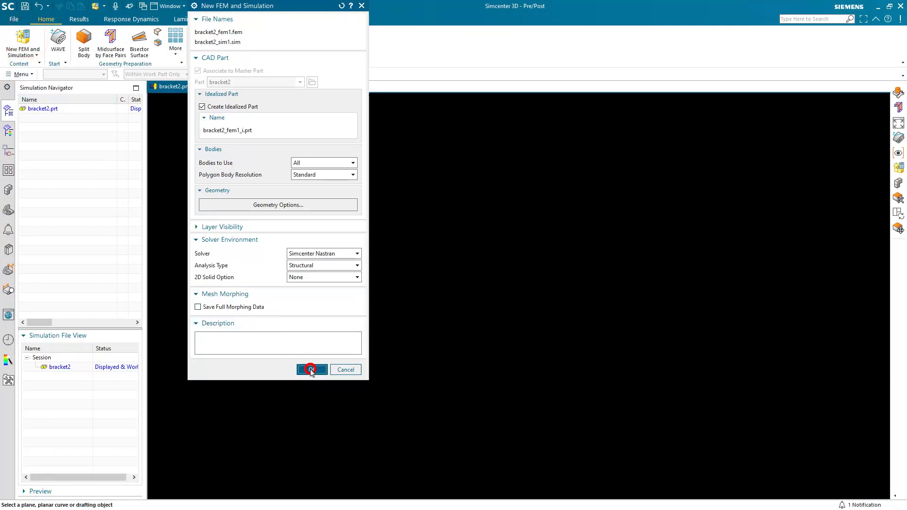
click(311, 369)
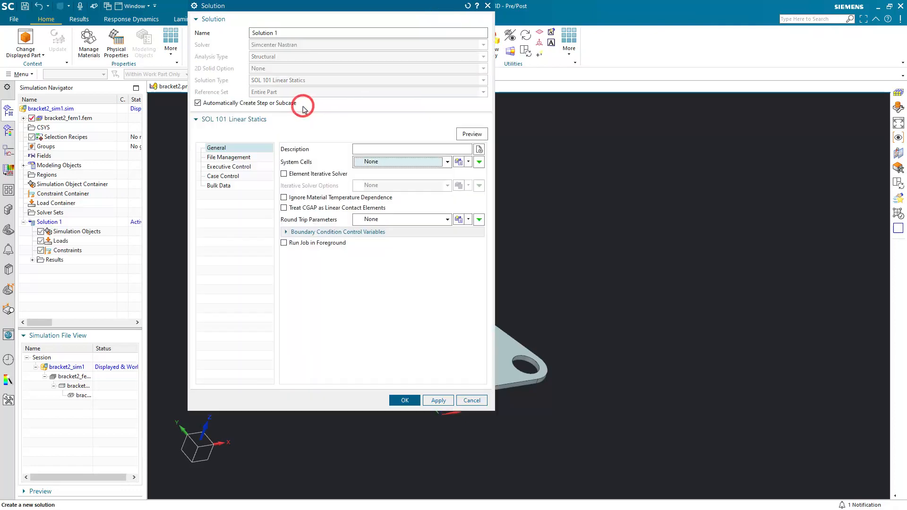
click(404, 400)
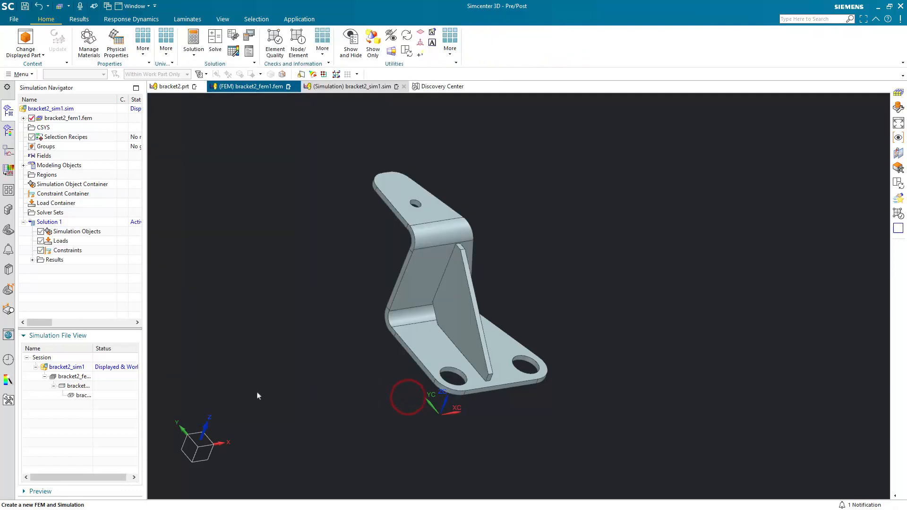
Open the idealized bracket part, dismiss its warning, and look over the view options
double_click(78, 386)
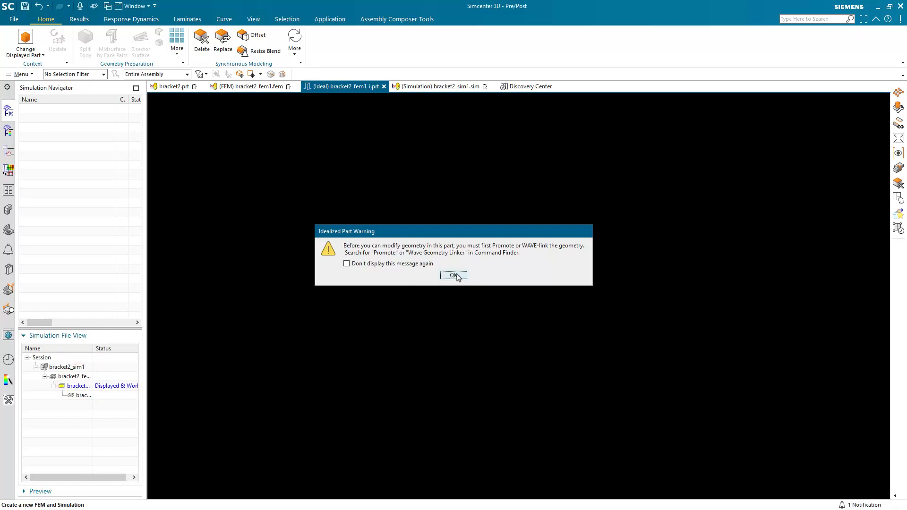
click(454, 275)
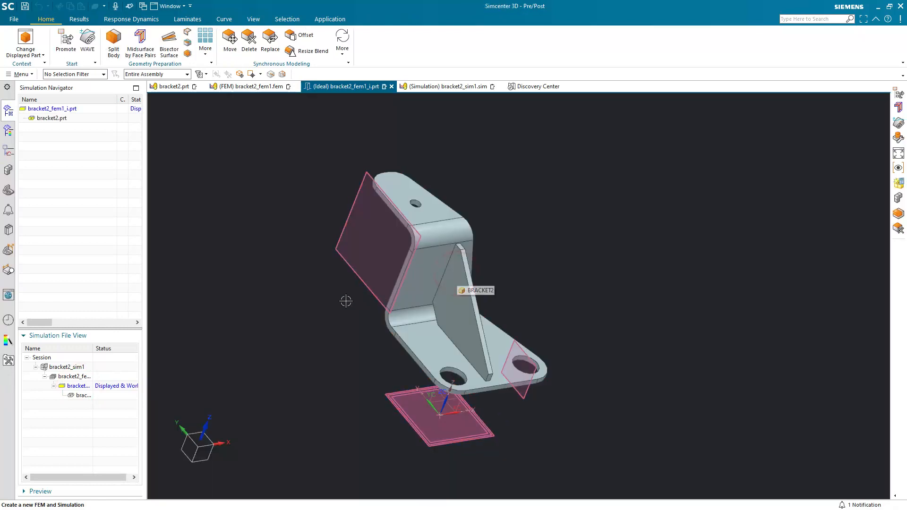
mouse_move(280, 311)
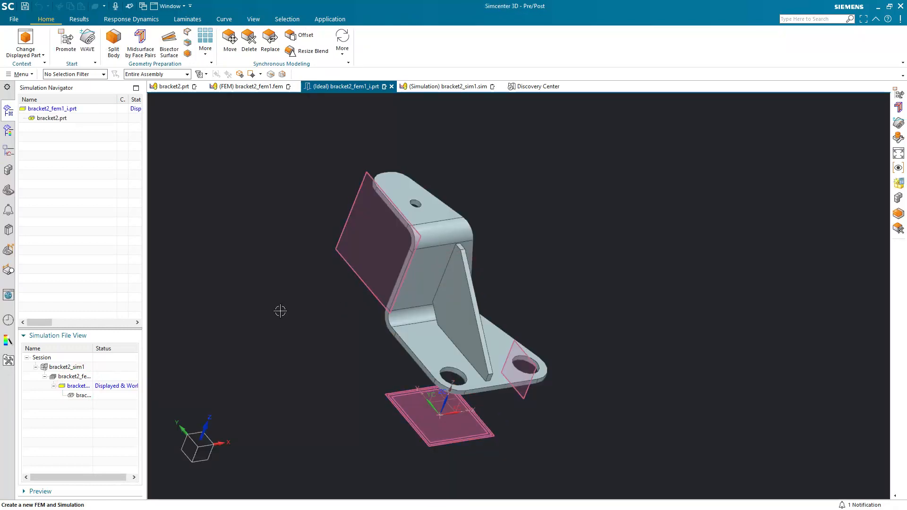
click(253, 19)
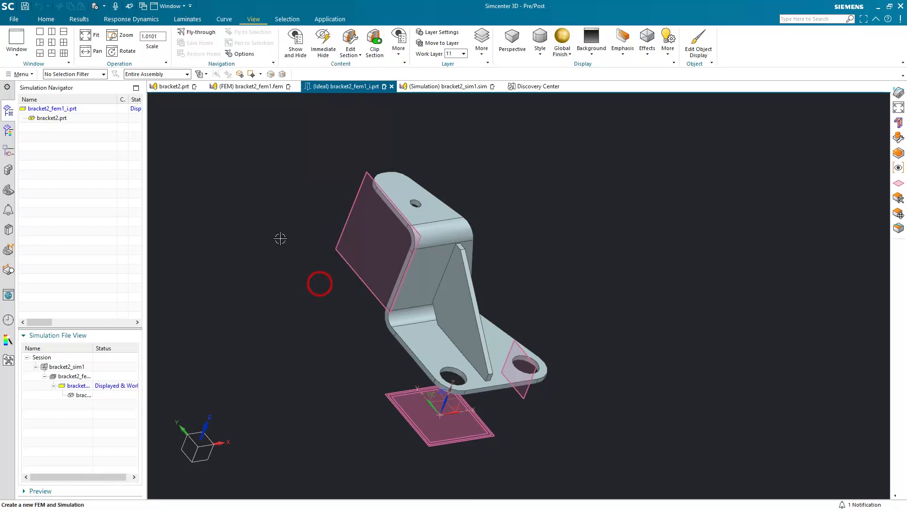
Link the bracket solid body into the idealized part with WAVE Geometry Linker
click(46, 19)
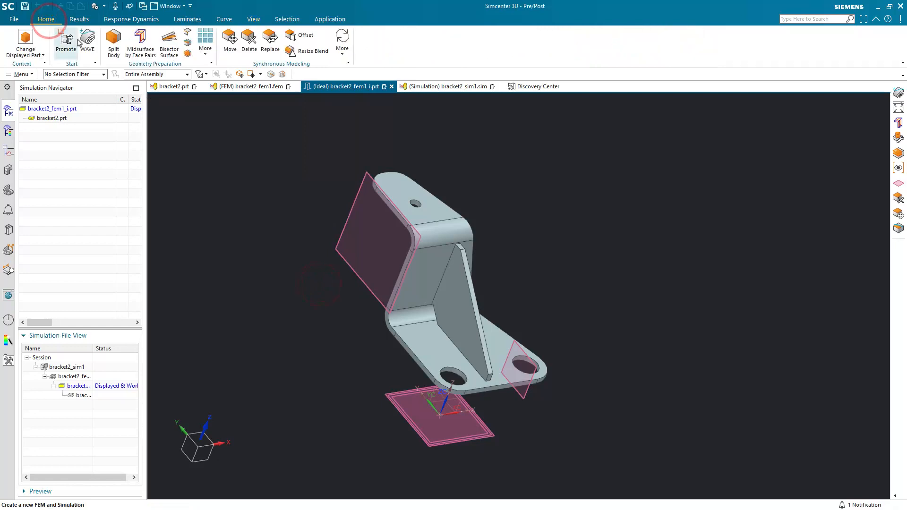
click(87, 40)
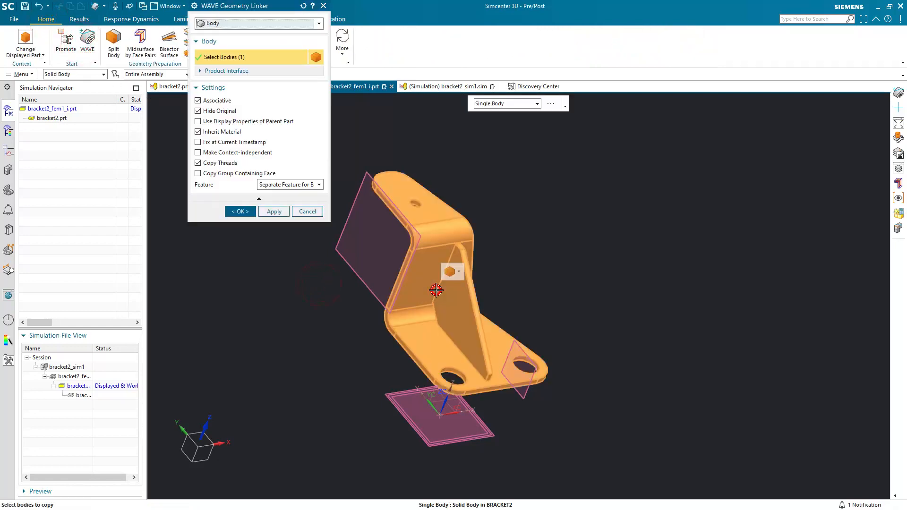
click(239, 212)
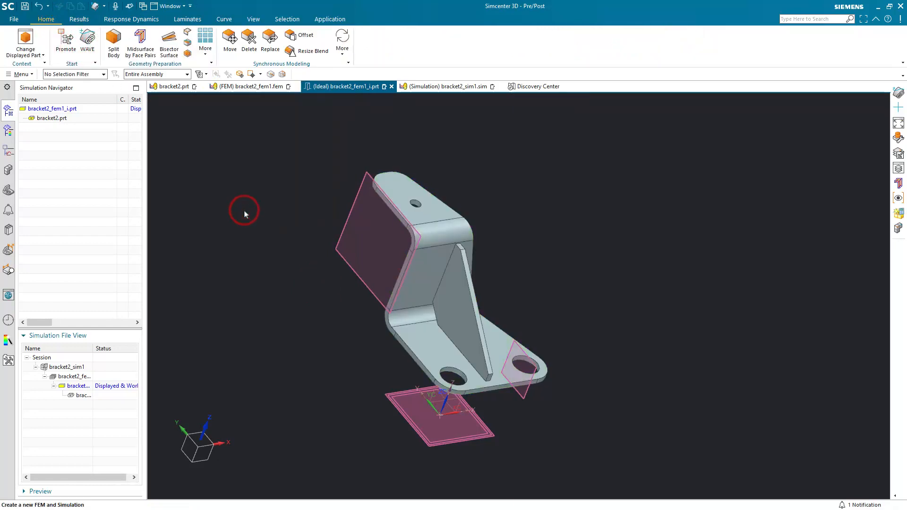
click(253, 19)
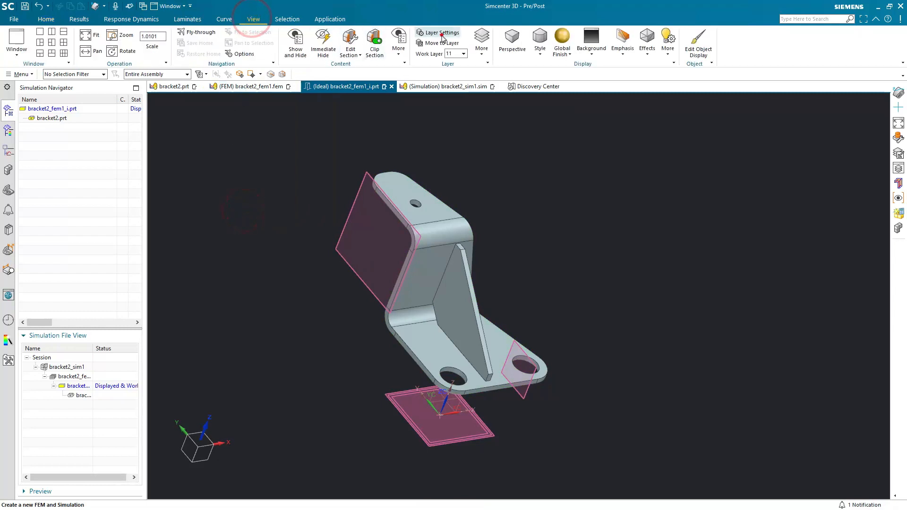
Review the idealized part's layer settings and make layer 12 the work layer
click(441, 33)
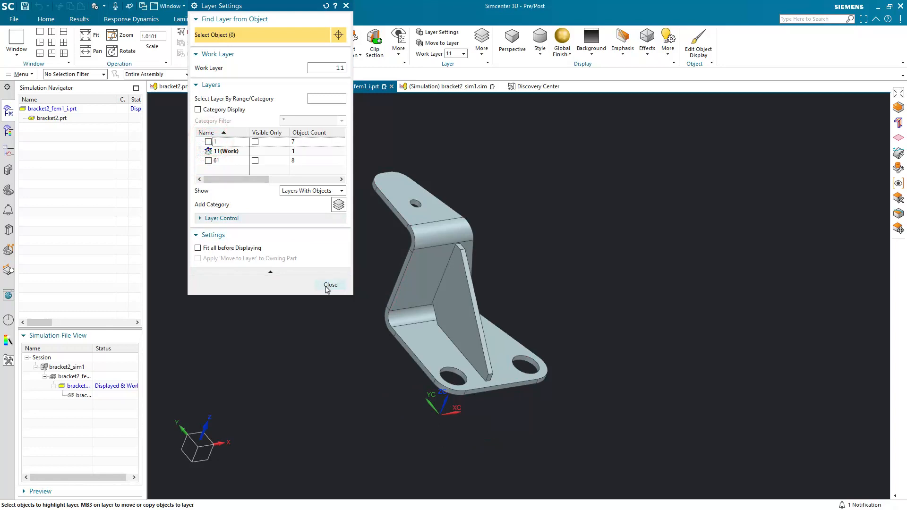
click(330, 285)
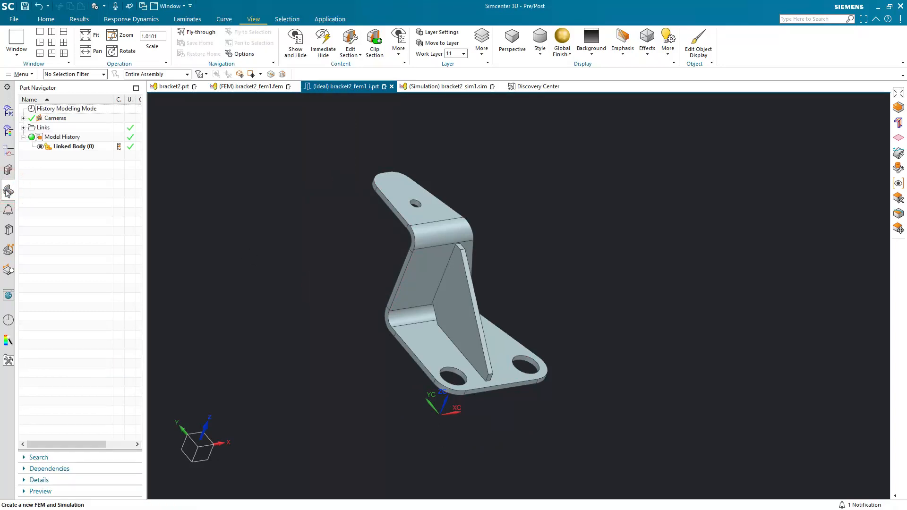
click(46, 18)
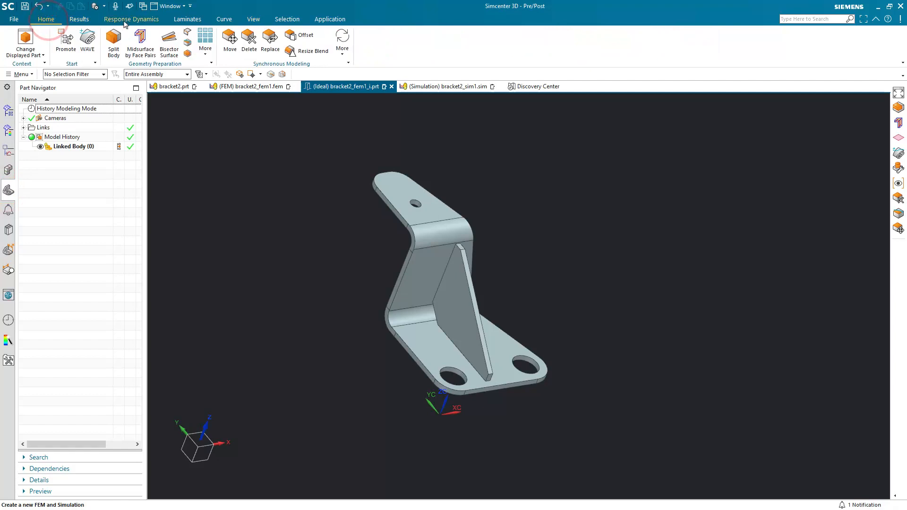
click(253, 19)
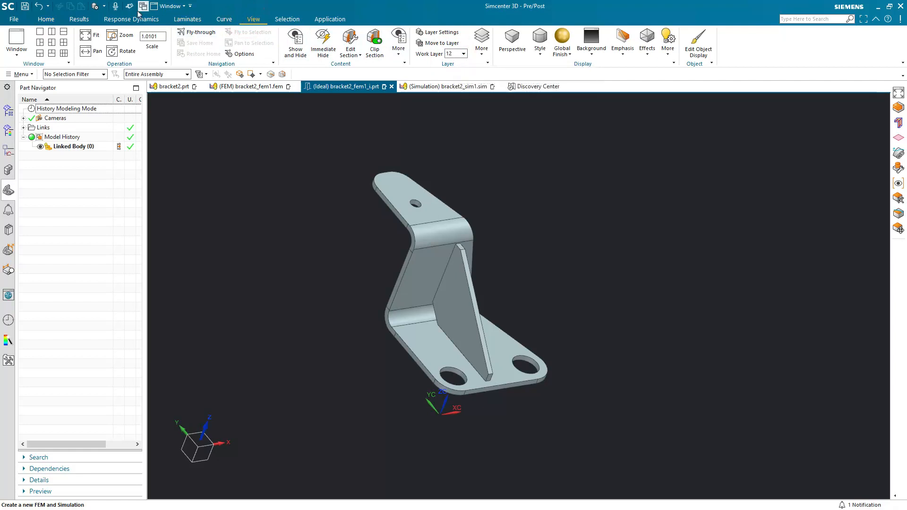
Generate a face-pair midsurface of the linked bracket body, then return to bracket2_fem1.fem
click(140, 41)
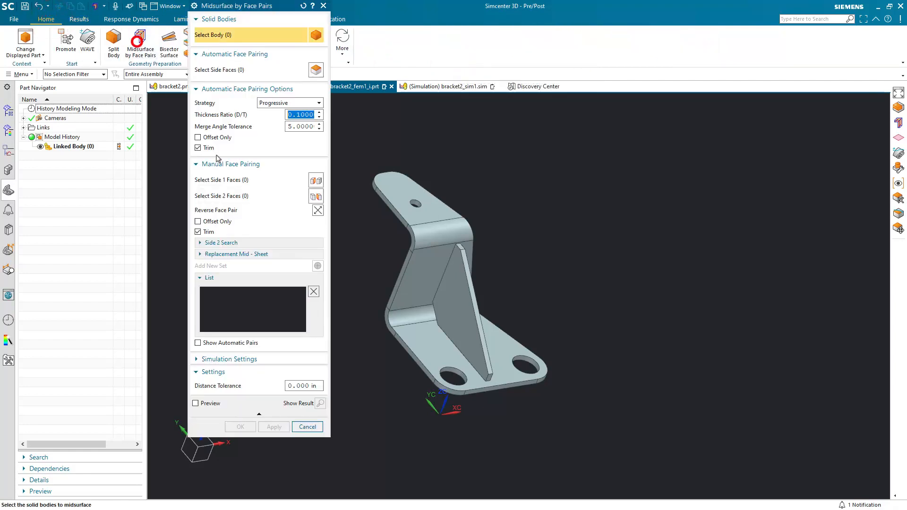
click(425, 308)
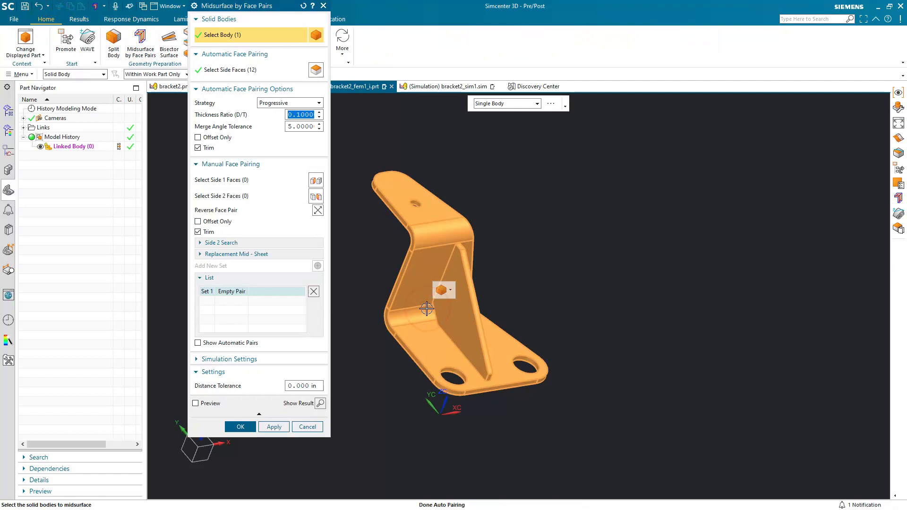
click(239, 428)
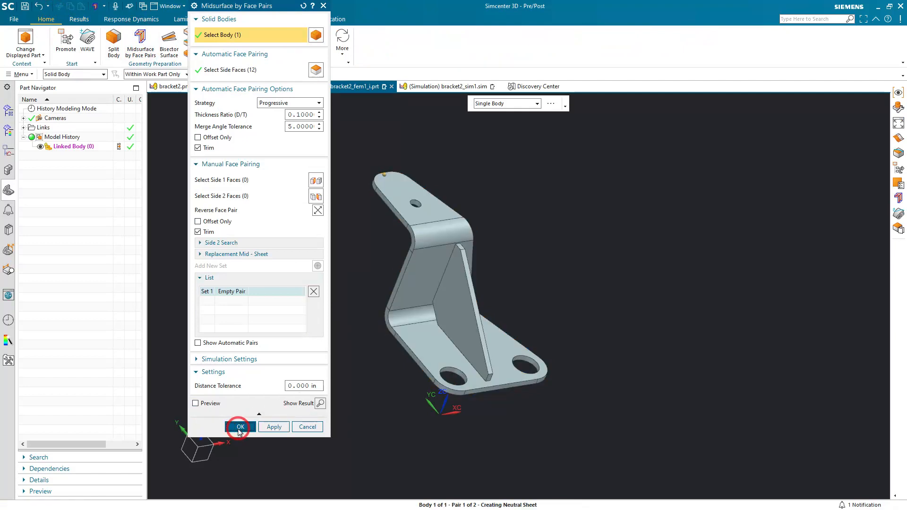
click(240, 427)
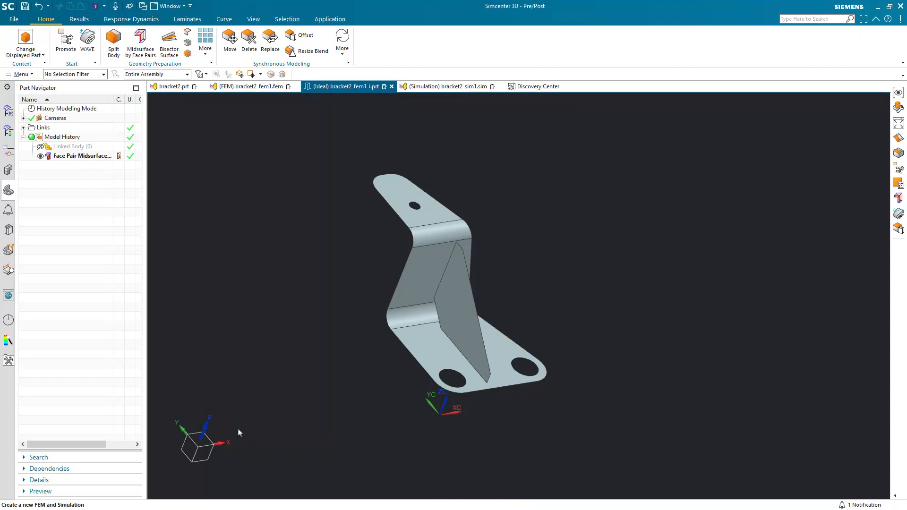
mouse_move(242, 282)
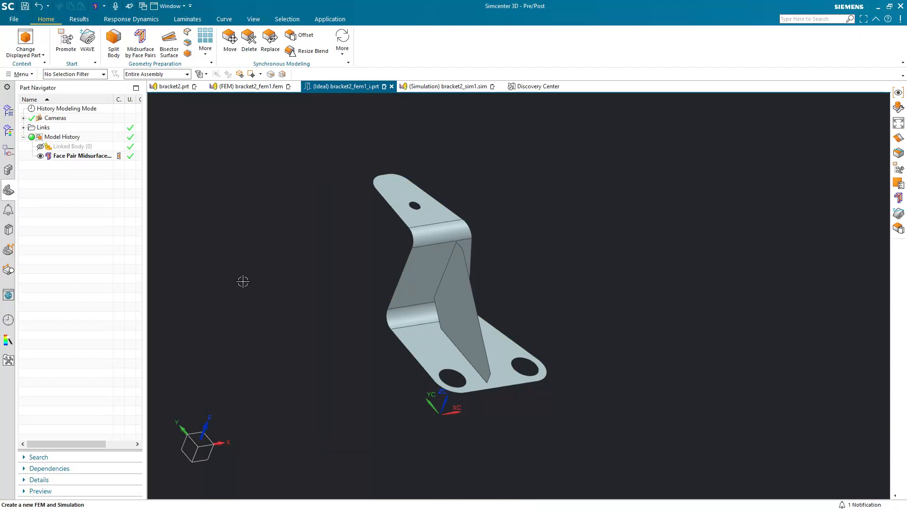
click(250, 86)
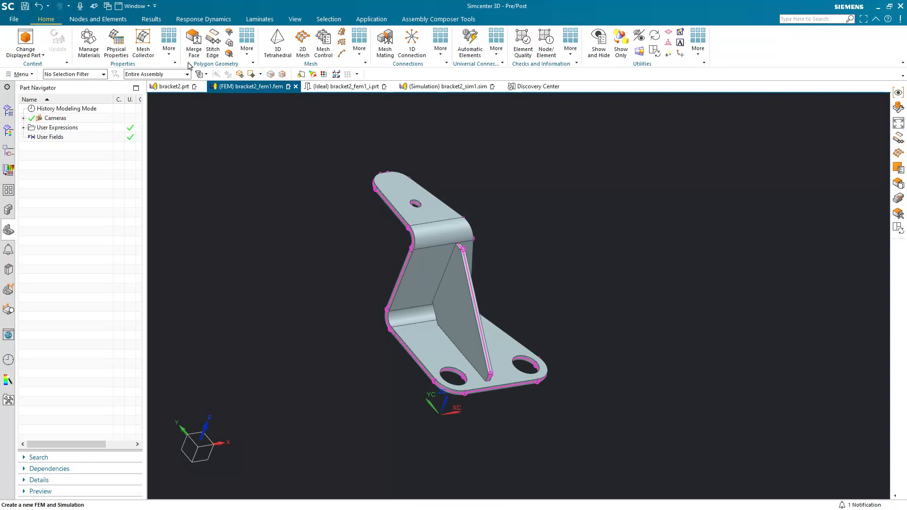
In Layer Settings, make layer 12 the work layer and hide layers 1 and 11
click(294, 19)
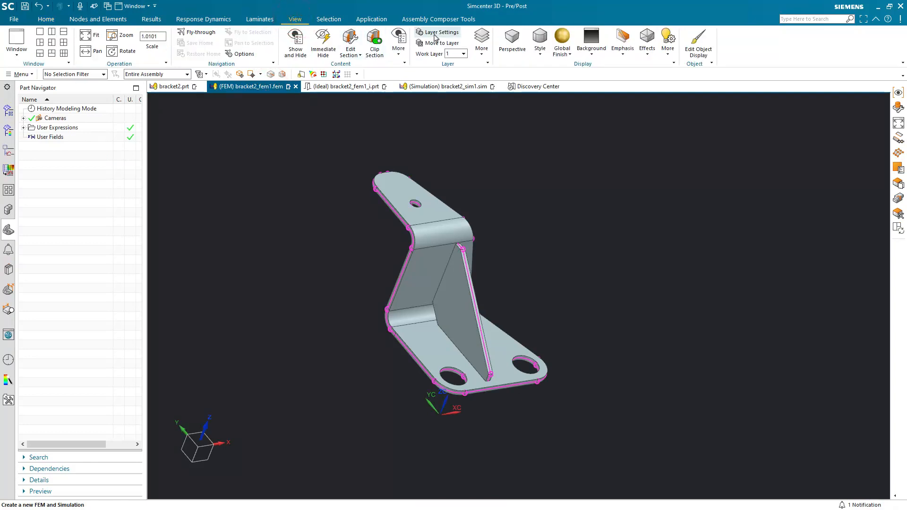
click(440, 31)
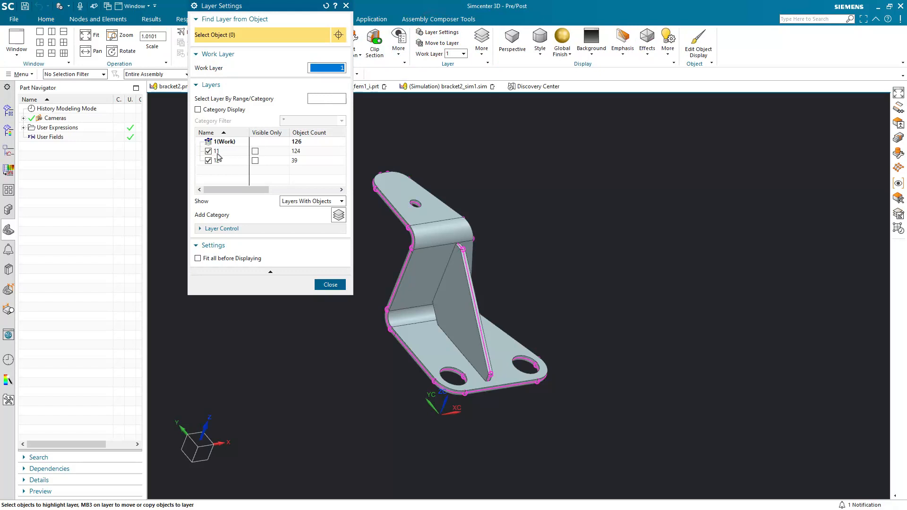
right_click(217, 160)
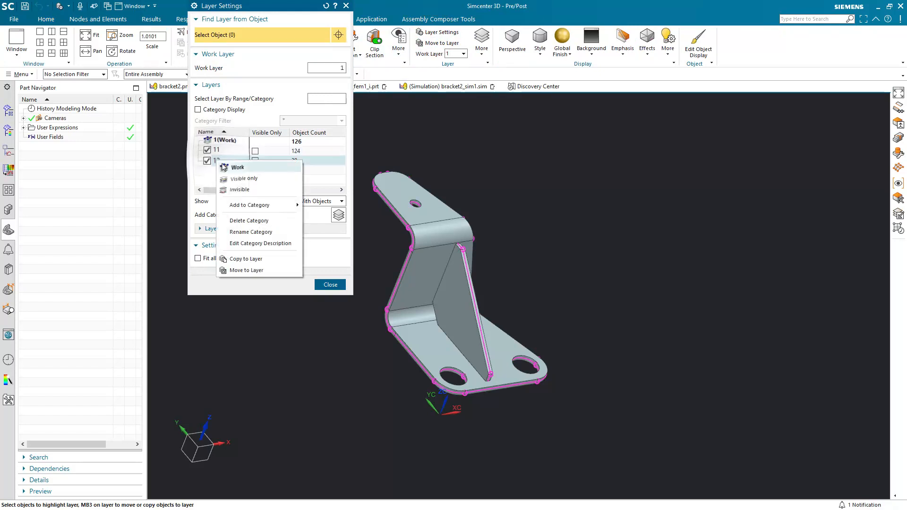
click(237, 167)
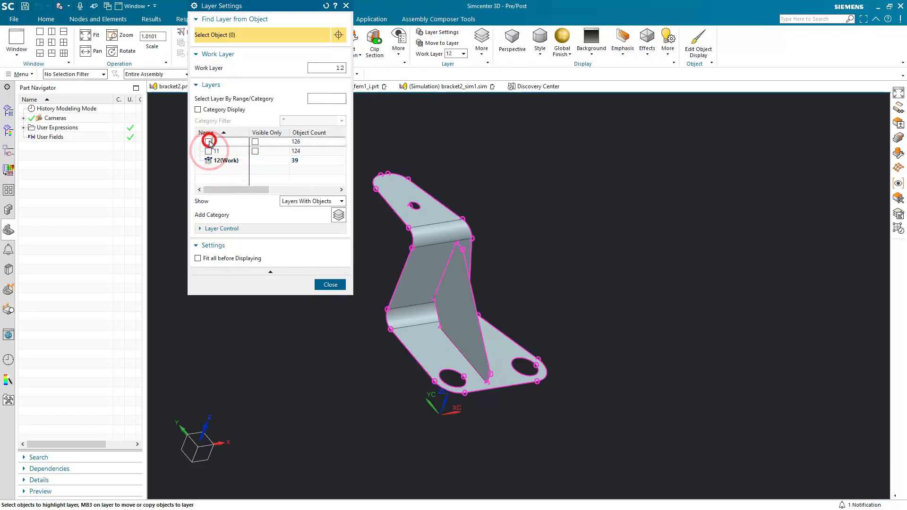
click(329, 284)
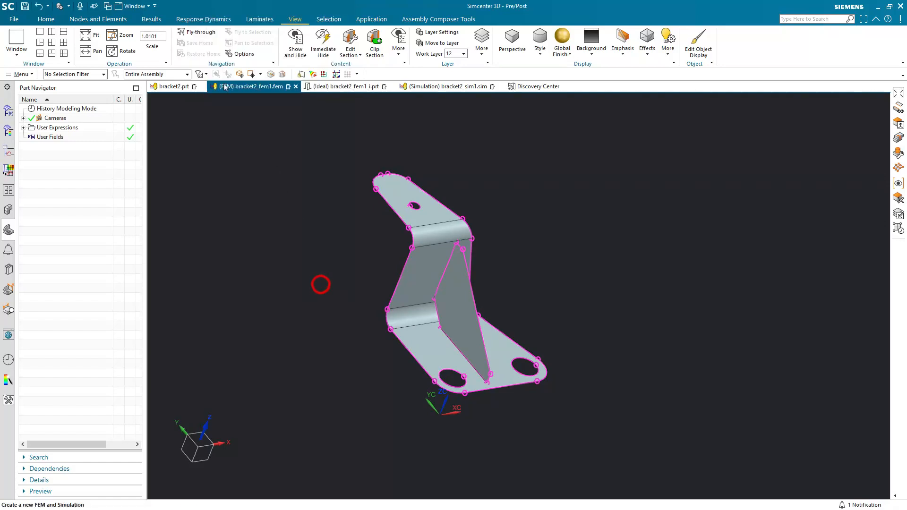
click(46, 19)
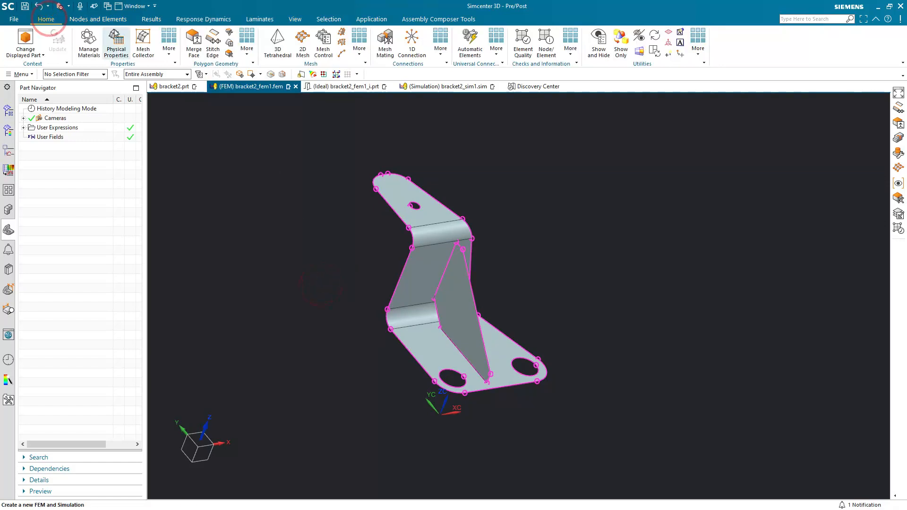
Mesh the bracket midsurface with CQUAD4 shell elements sized 0.1 in
click(212, 43)
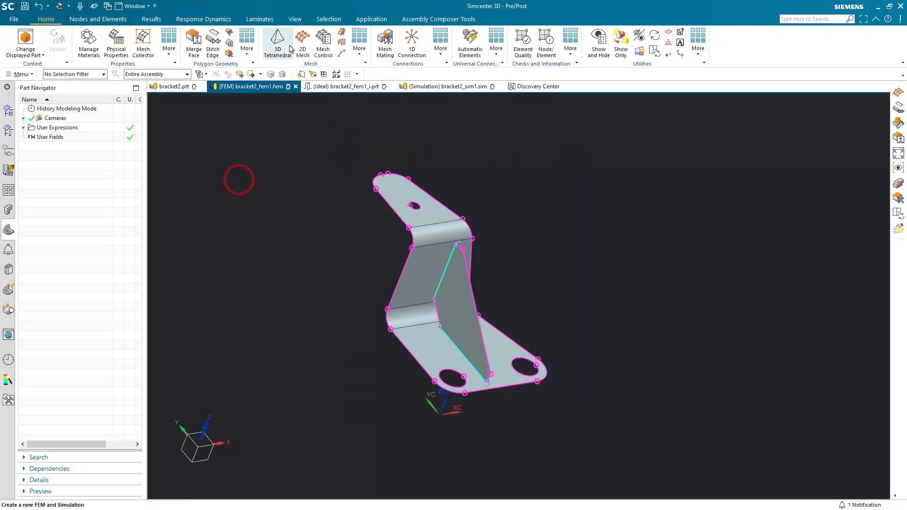
click(302, 43)
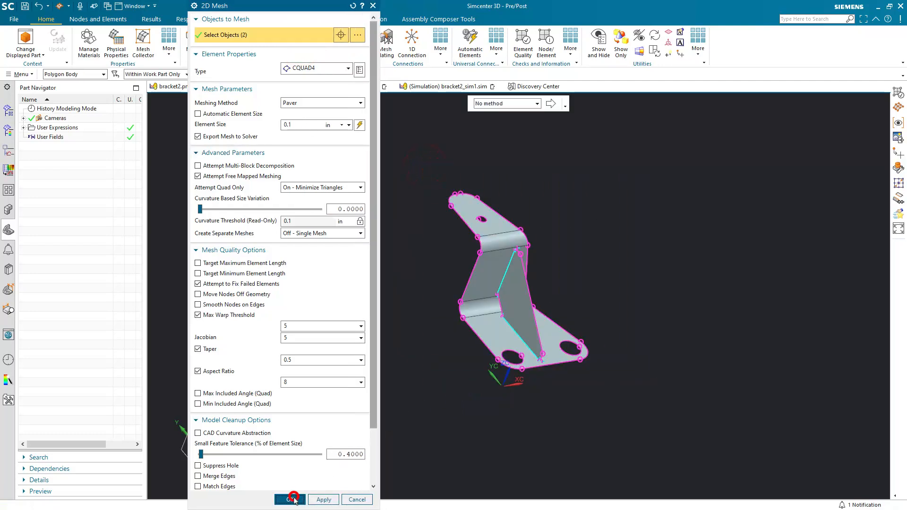
click(289, 500)
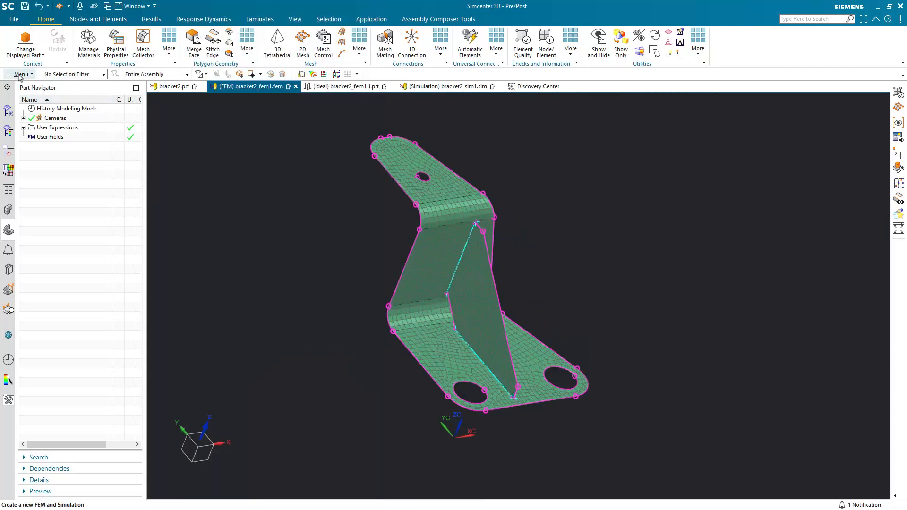
click(20, 74)
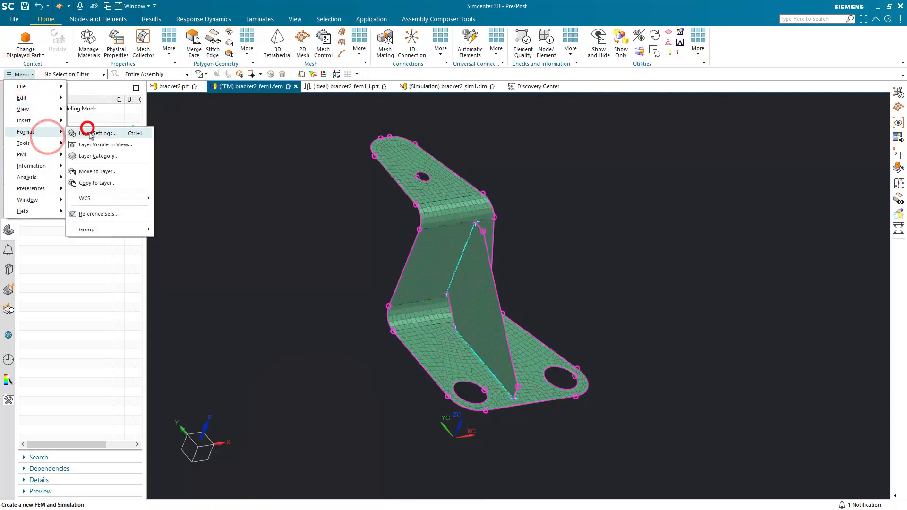
Review the FEM layer settings without changes, then switch to bracket2_sim1.sim
click(101, 133)
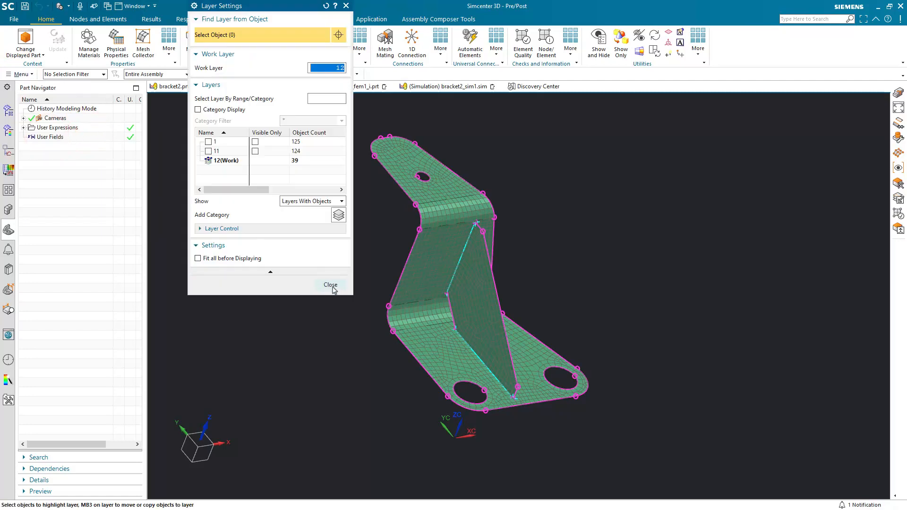
click(330, 284)
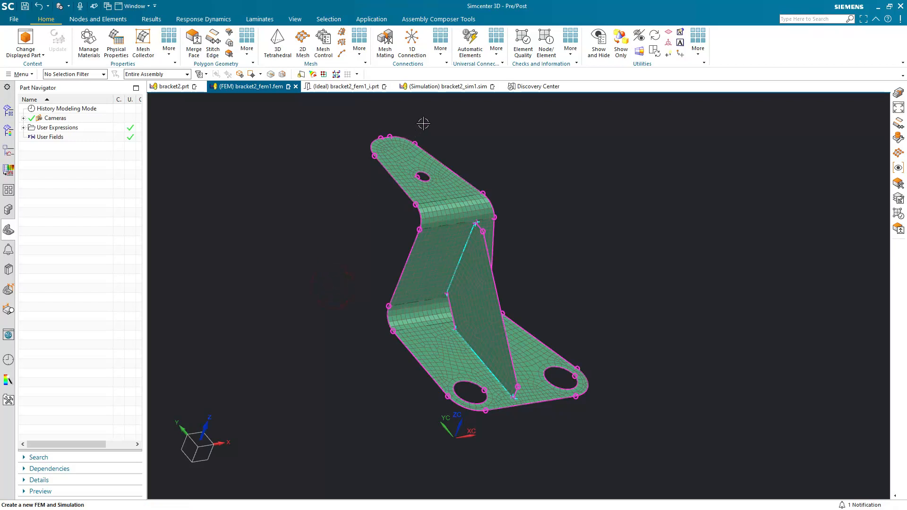
click(445, 86)
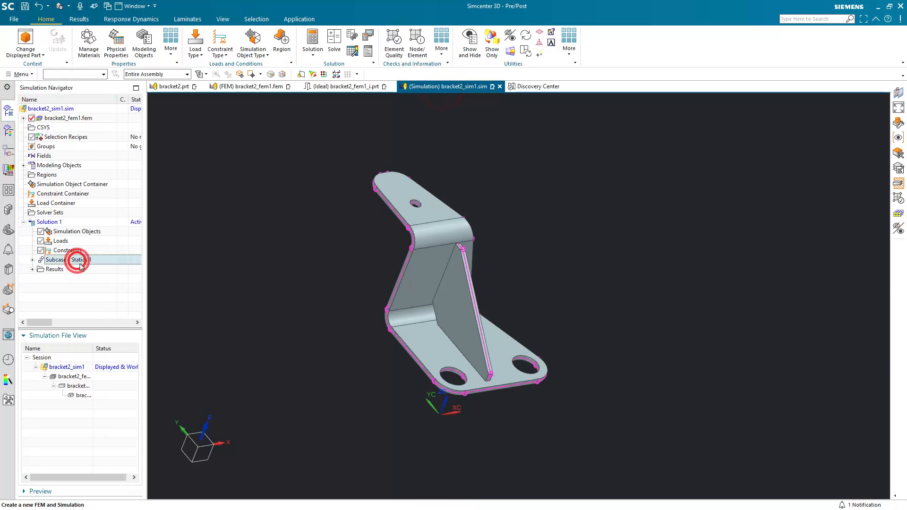
Set work layer 13 in the simulation and hide layers 1 and 11, leaving layer 12 visible
click(79, 260)
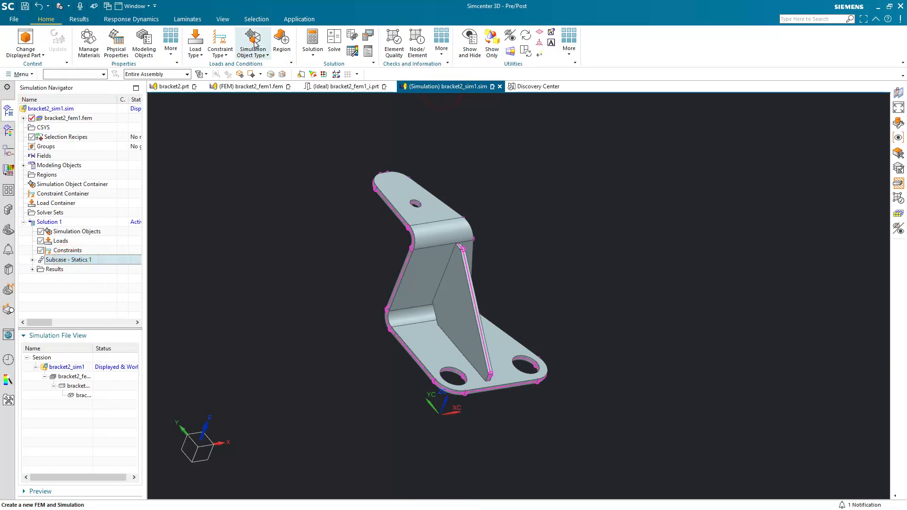
click(222, 19)
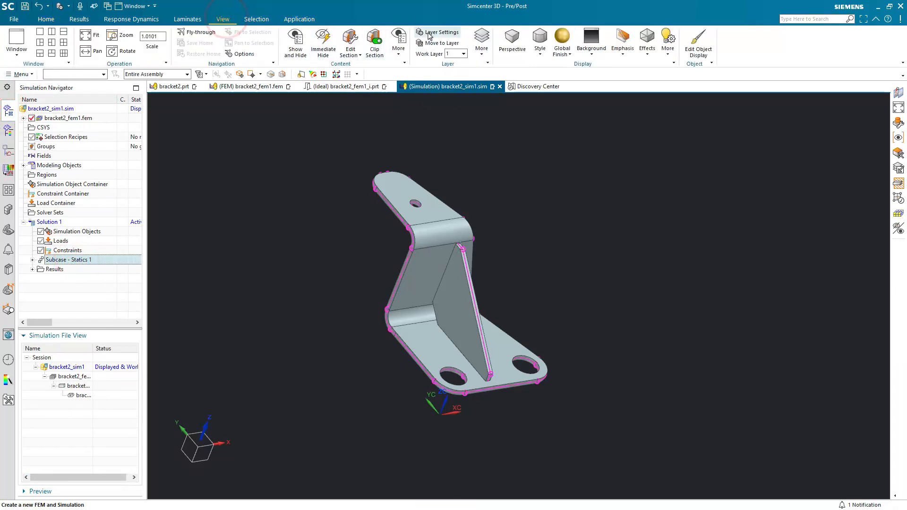
click(441, 32)
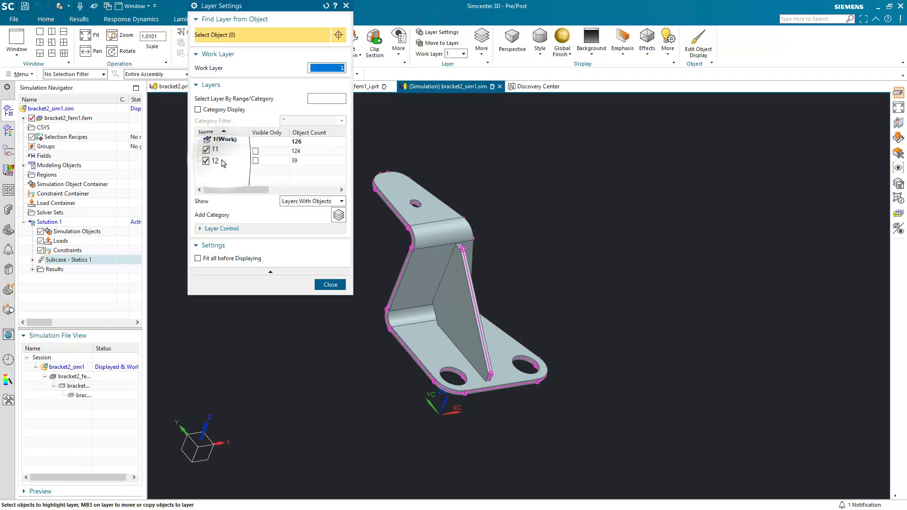
double_click(226, 160)
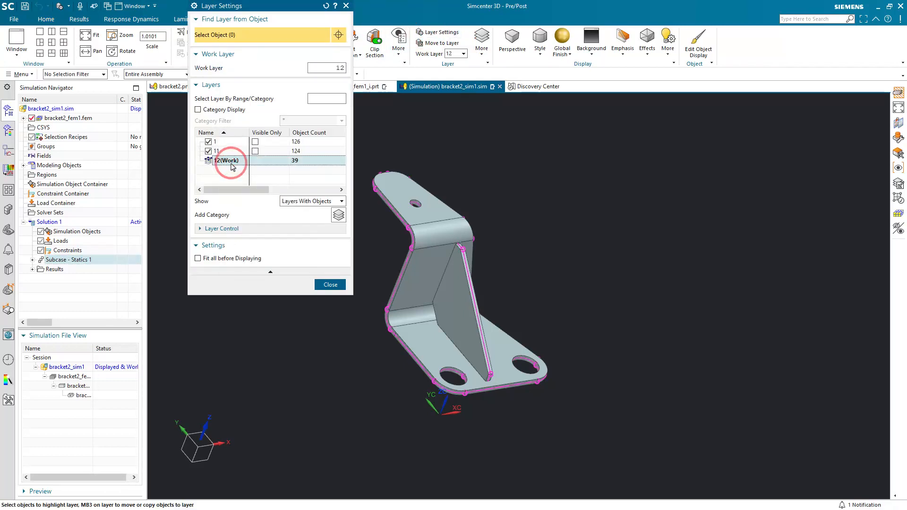
click(327, 67)
text(13)
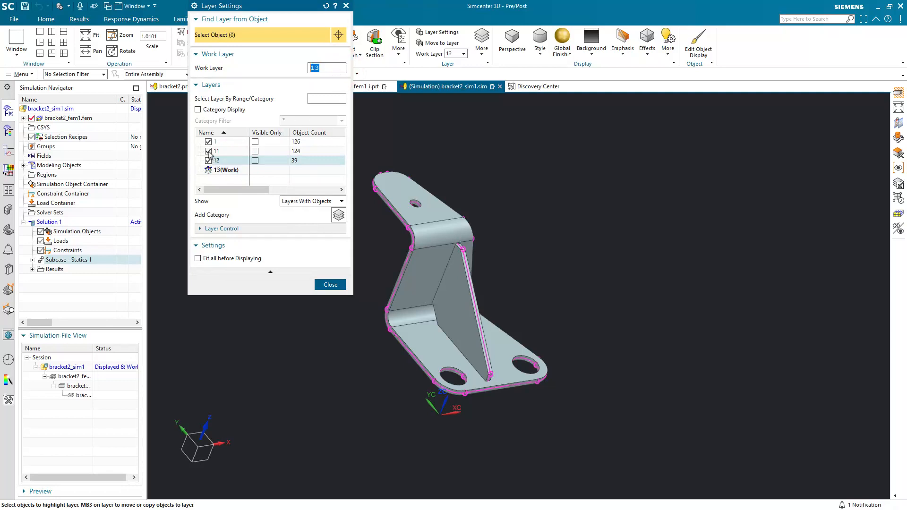
click(208, 141)
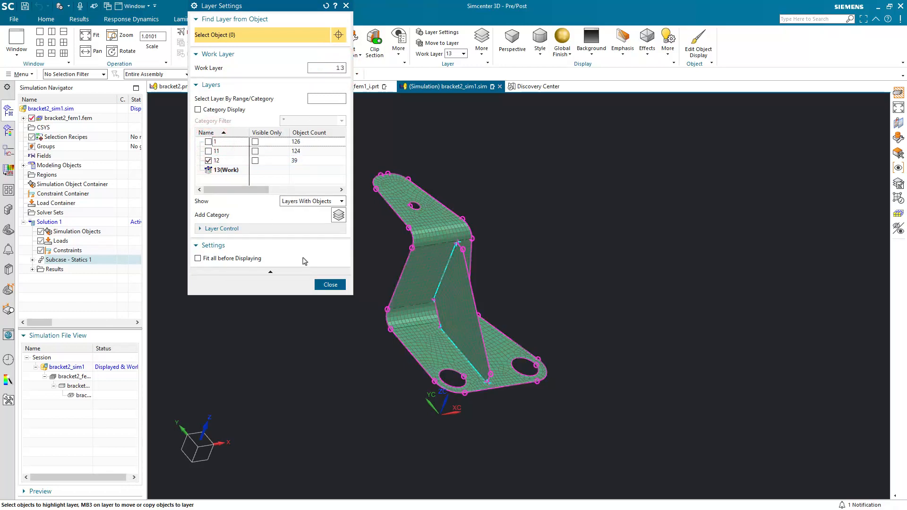
click(330, 284)
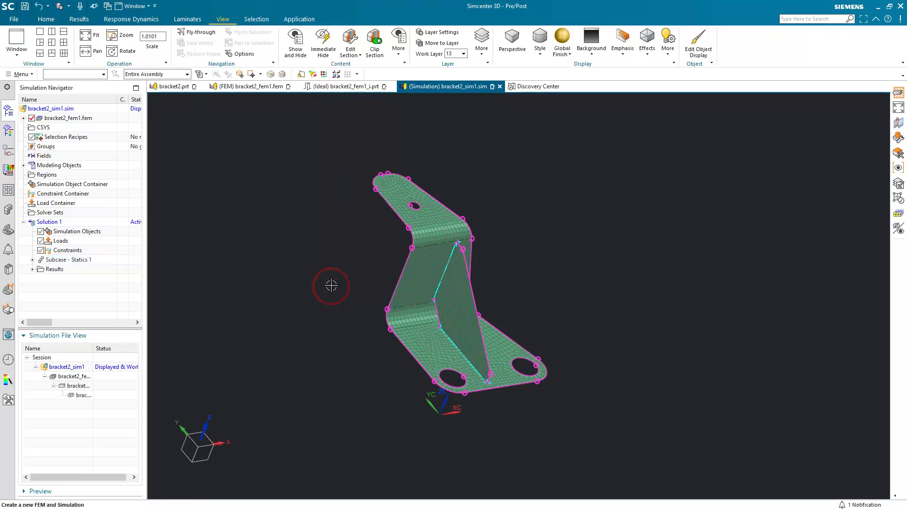
mouse_move(96, 74)
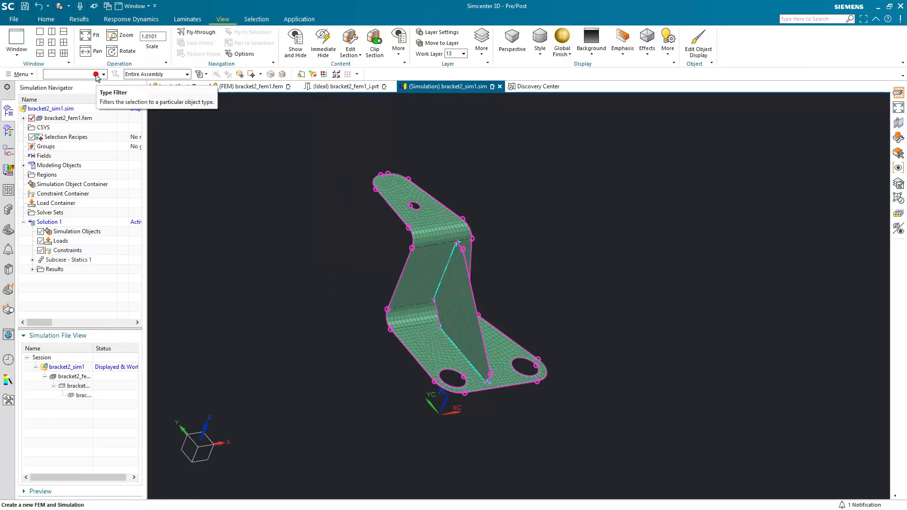
Limit selection to polygon edges and add a fixed constraint on the lower hole edge
click(104, 74)
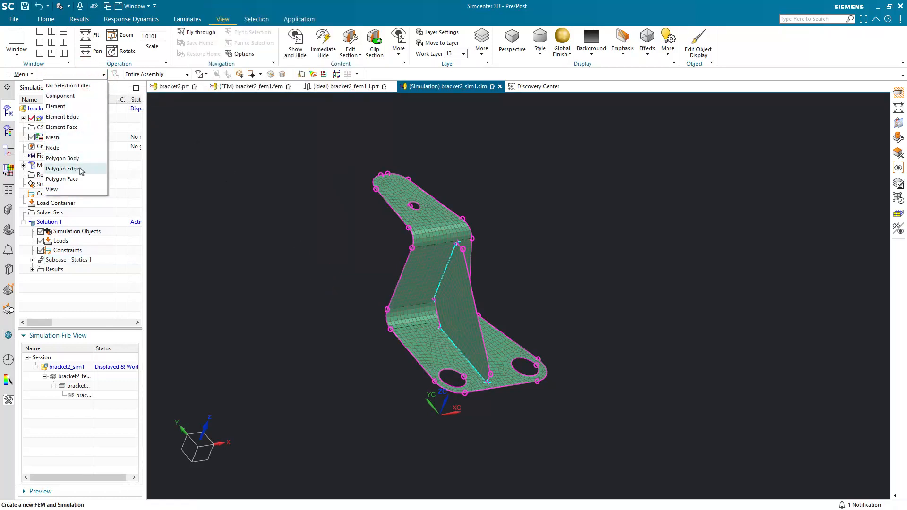
click(62, 168)
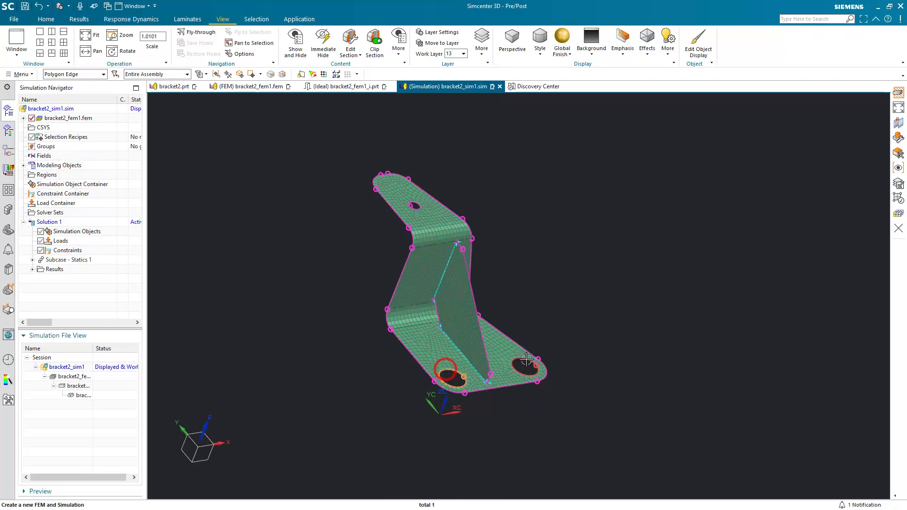
right_click(527, 362)
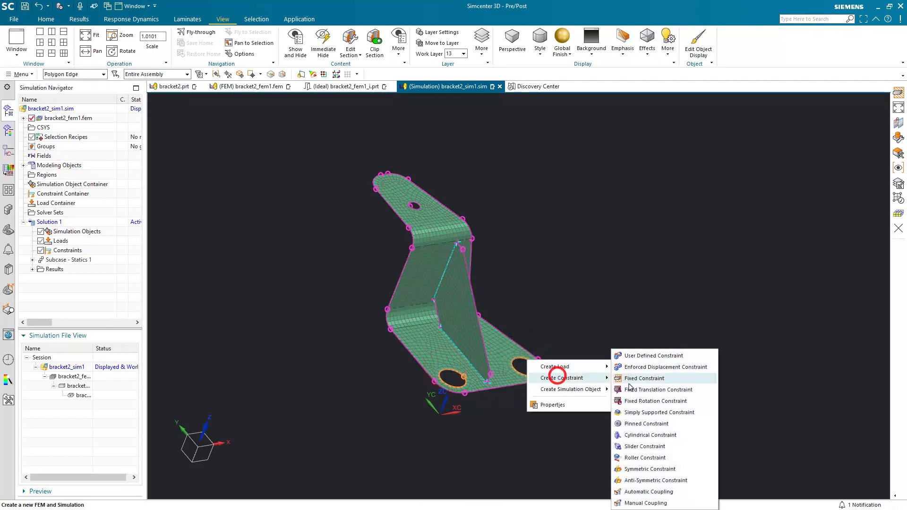
click(645, 378)
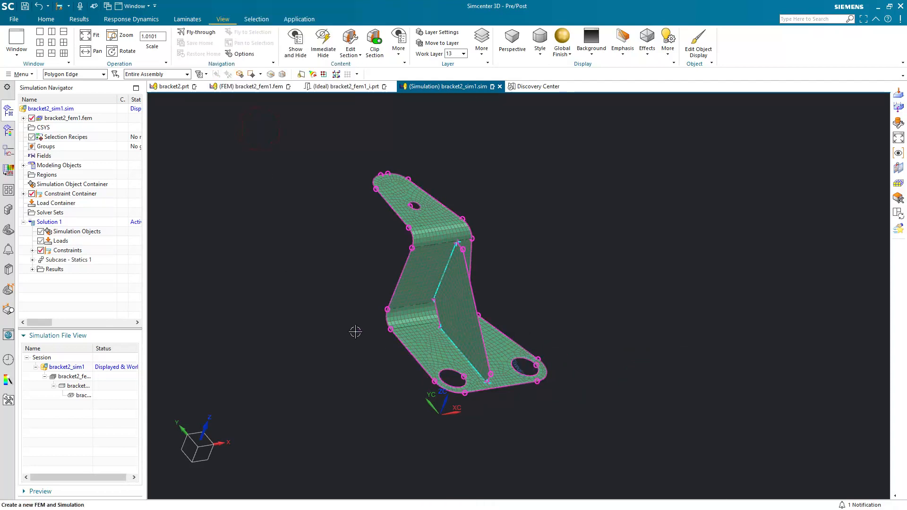
Apply a 1 lbf force along ZC on the upper hole edge
right_click(415, 207)
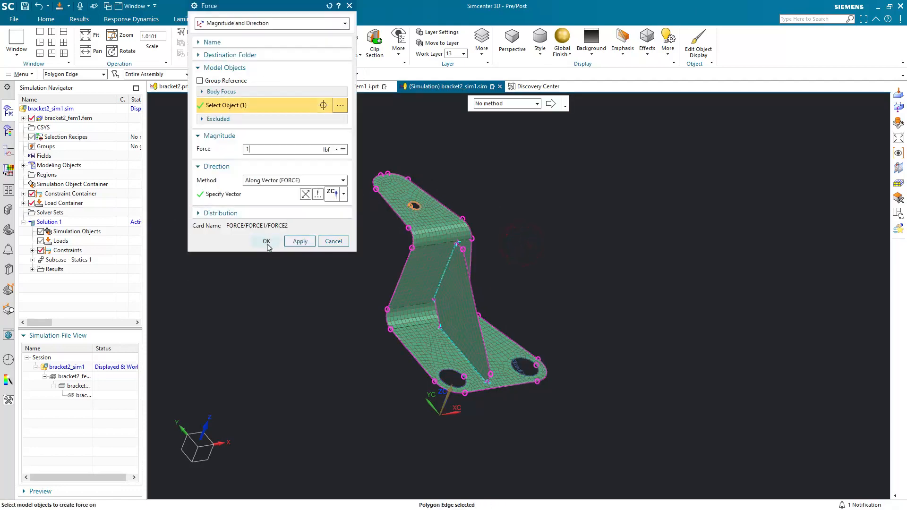
click(266, 242)
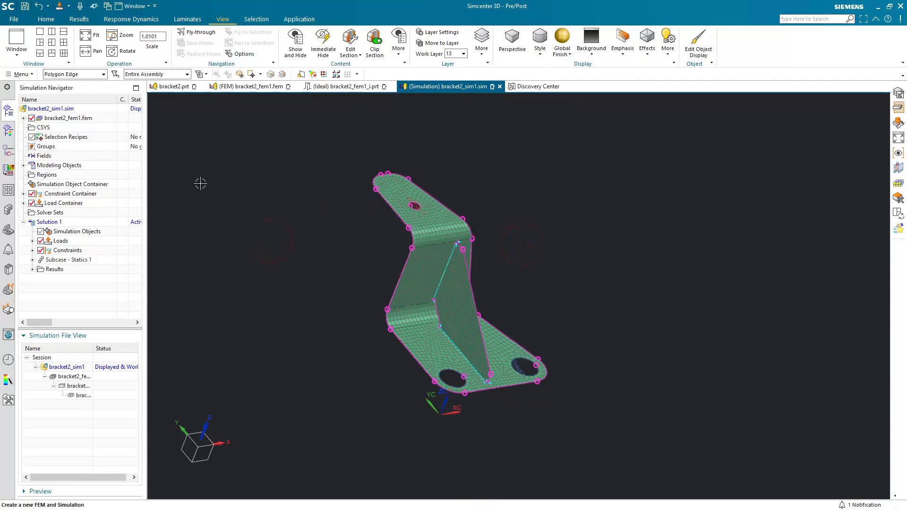
click(20, 74)
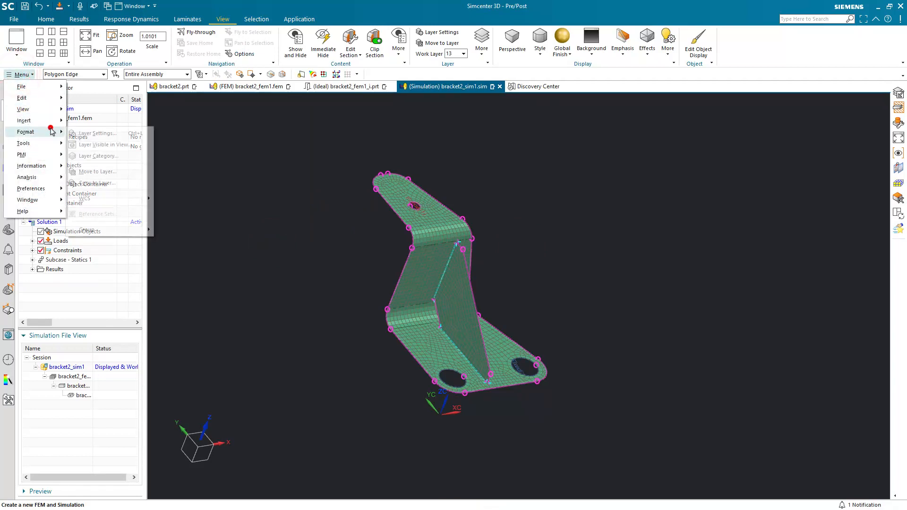
Make layer 13 the simulation's work layer in Layer Settings and close the dialog
click(96, 133)
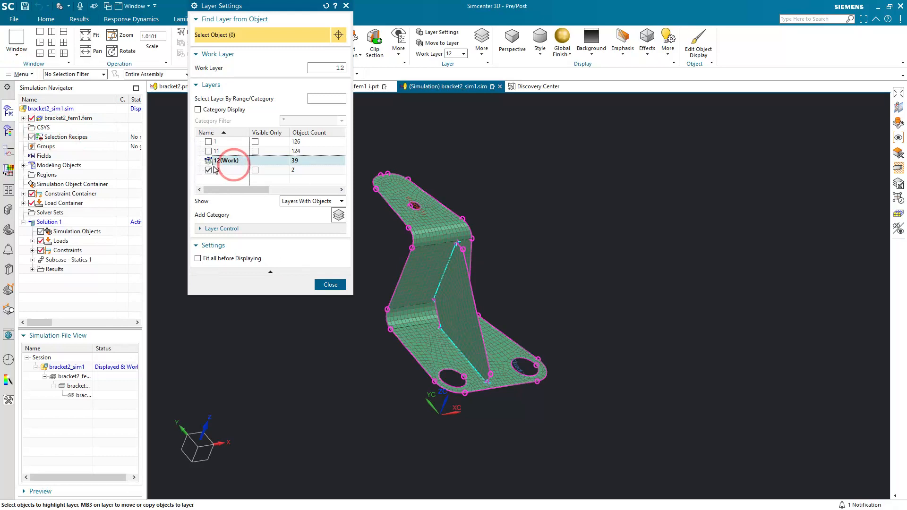
click(217, 170)
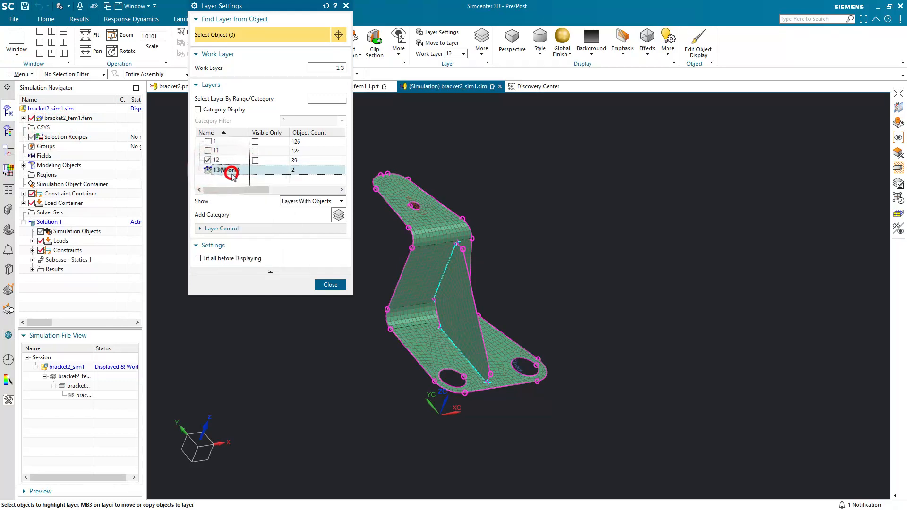
click(330, 284)
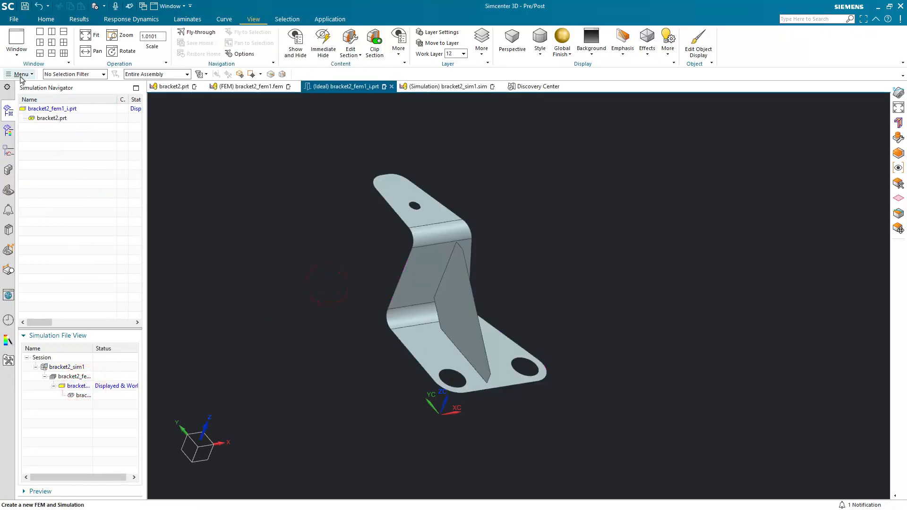
Move the box-selected bracket solid to layer 22, then open bracket2_fem1
click(20, 74)
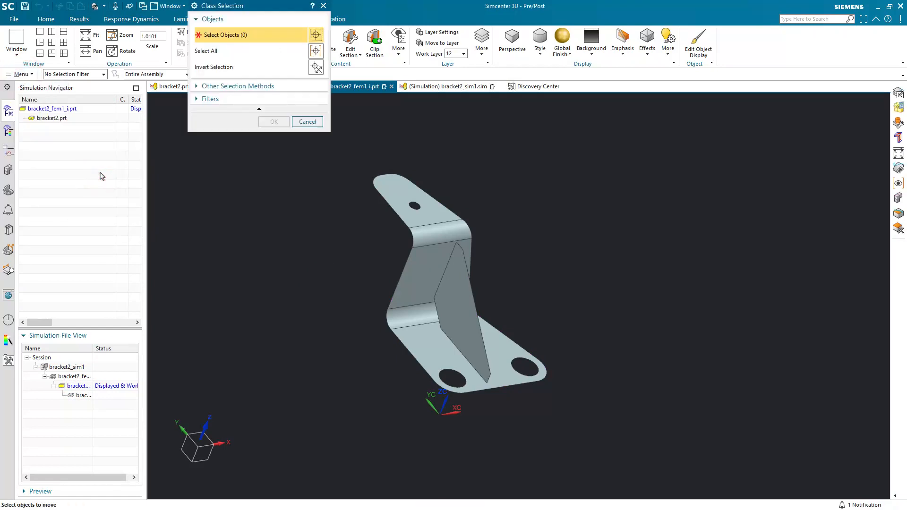
drag(341, 161, 441, 225)
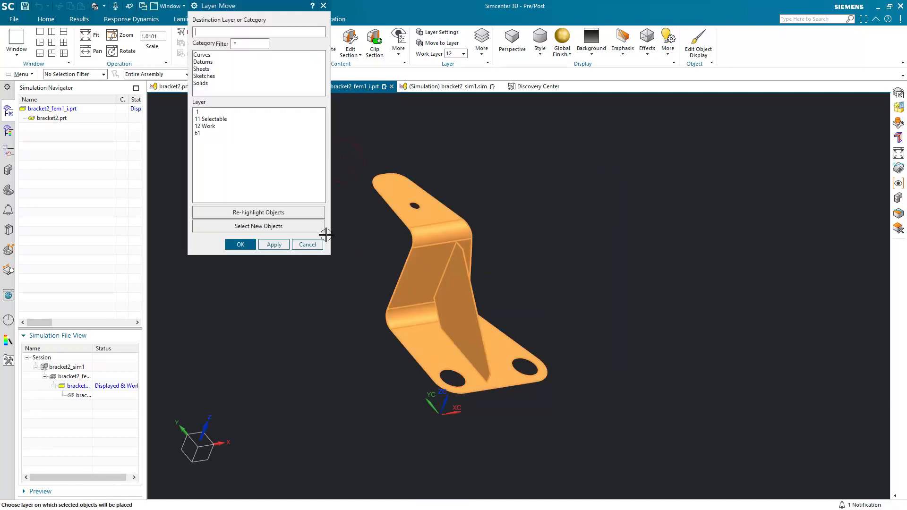
text(22)
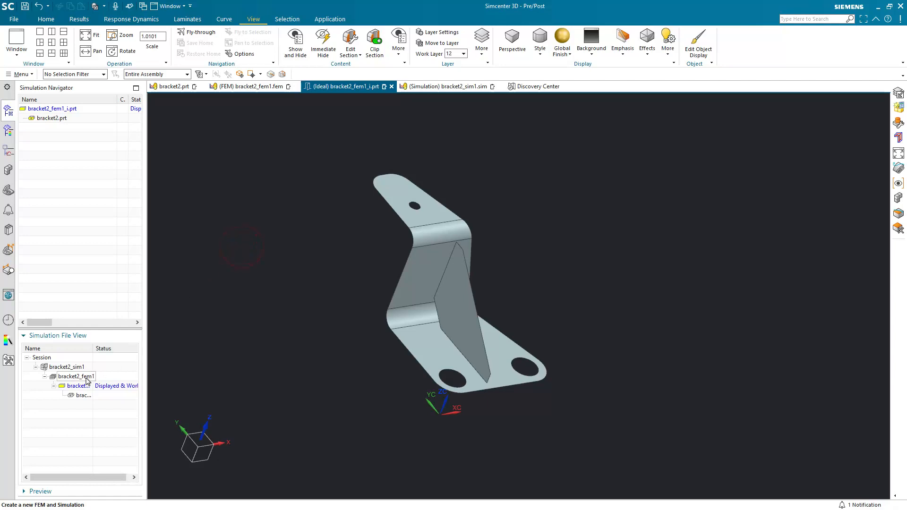
click(250, 86)
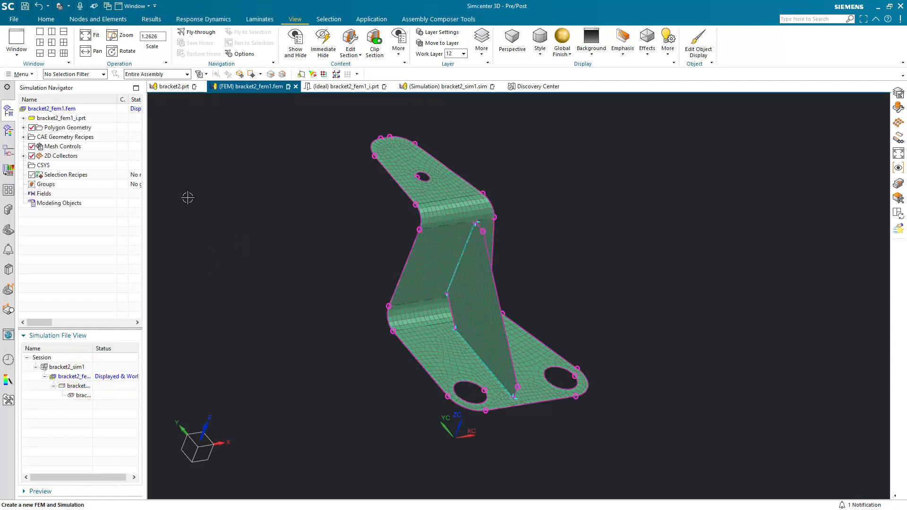
Open and close the FEM's Layer Settings, then dismiss the model update log
click(19, 74)
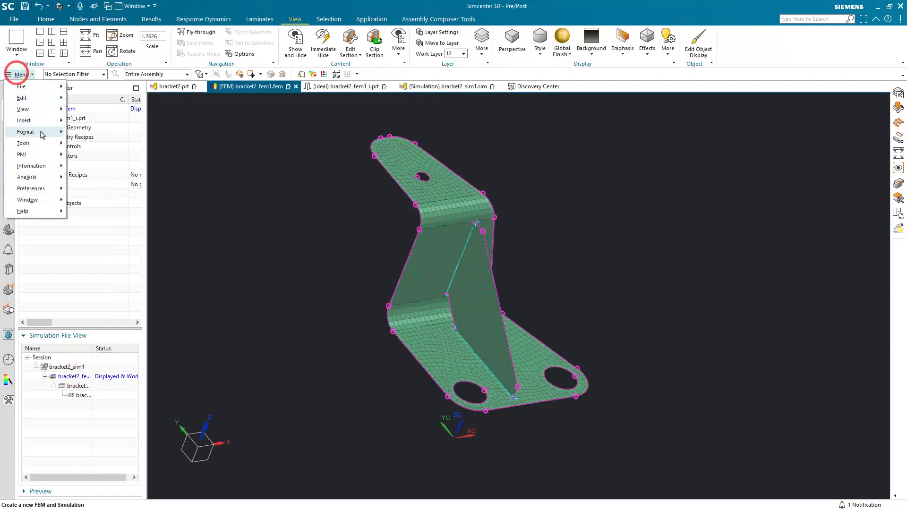
click(25, 132)
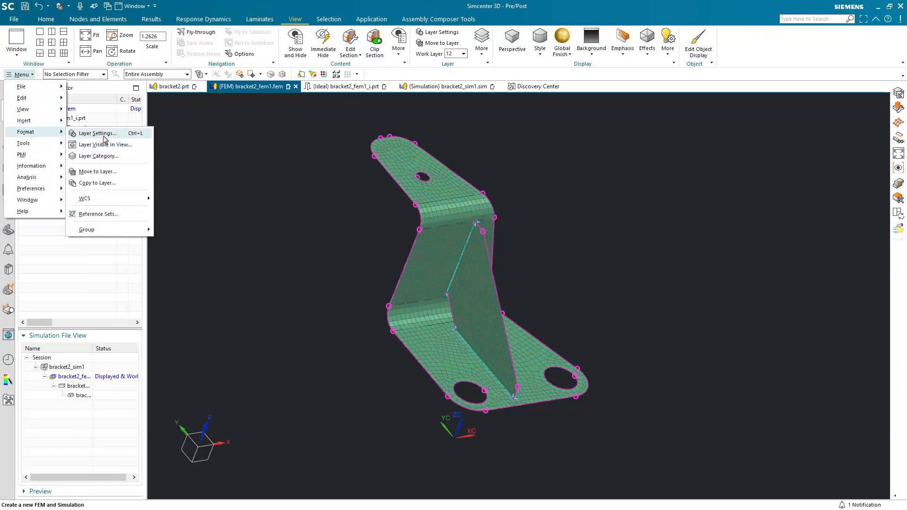
click(98, 133)
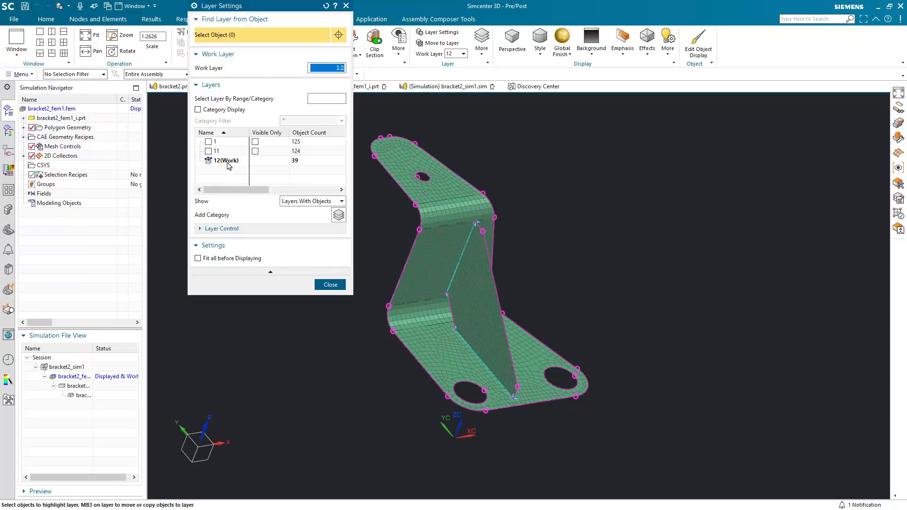
click(330, 284)
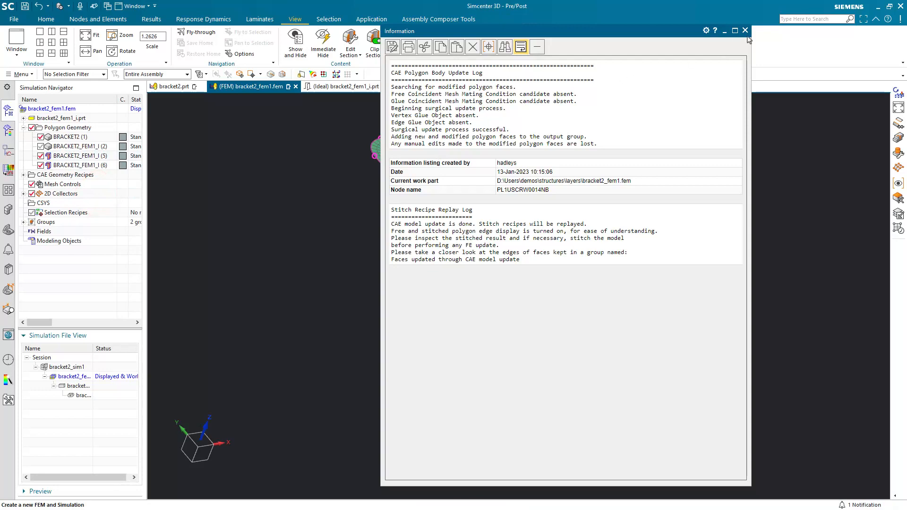
click(745, 30)
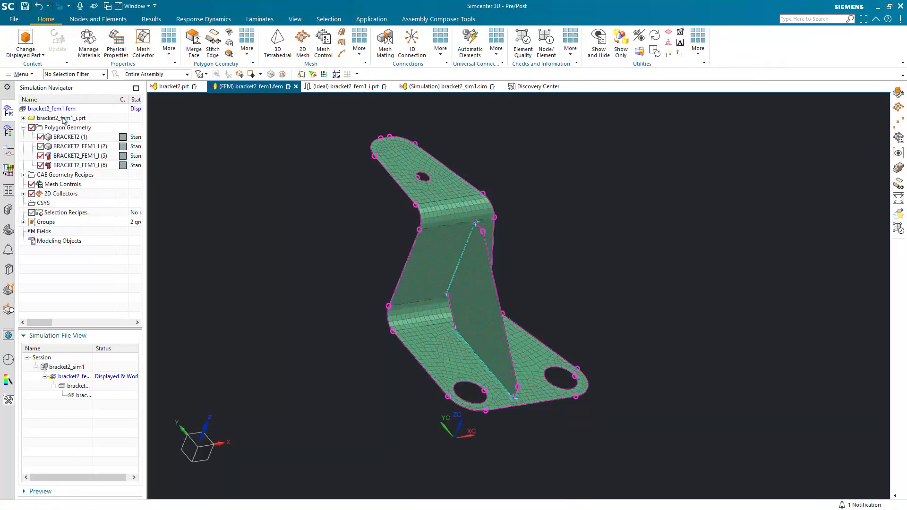
Toggle layer 22 off and back on in View Layer Settings to check the mesh
click(294, 19)
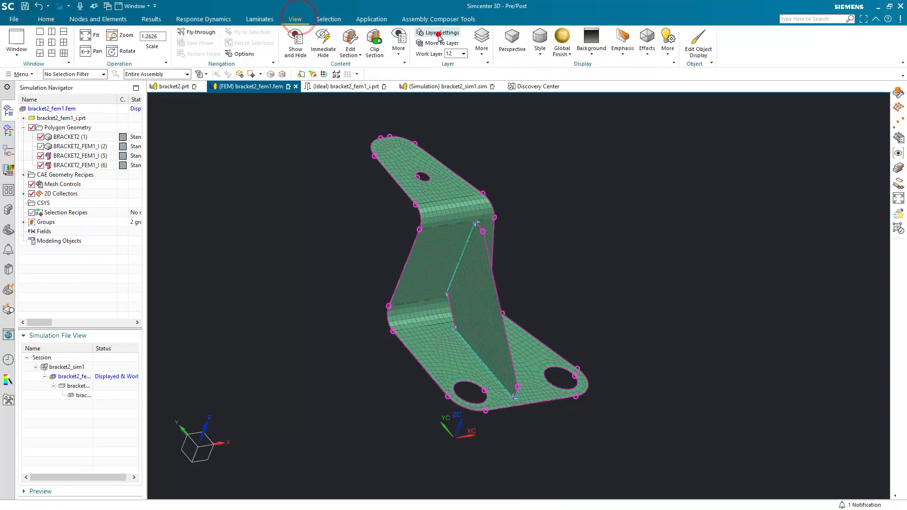
click(438, 33)
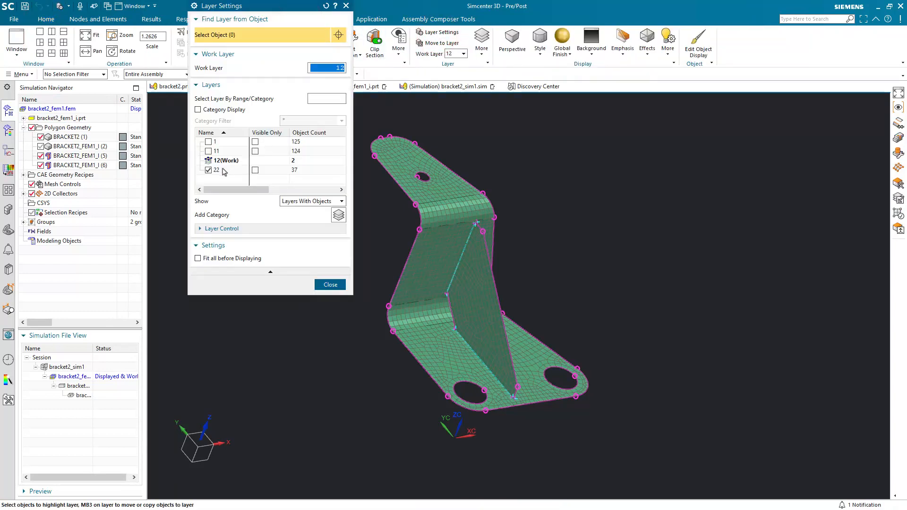
click(209, 170)
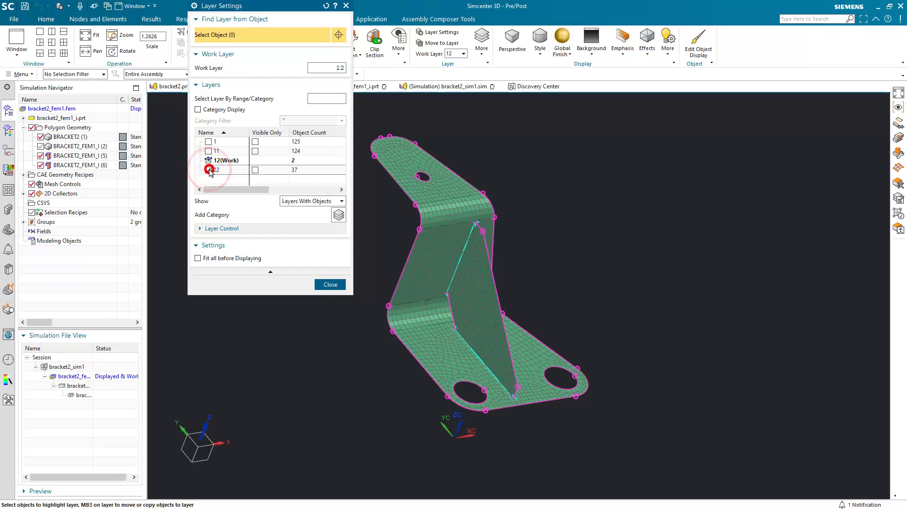
click(208, 170)
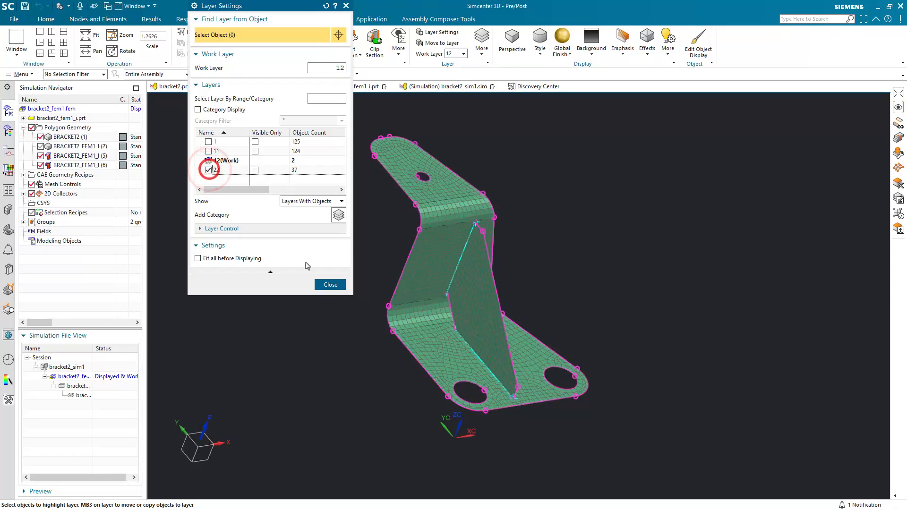
click(329, 284)
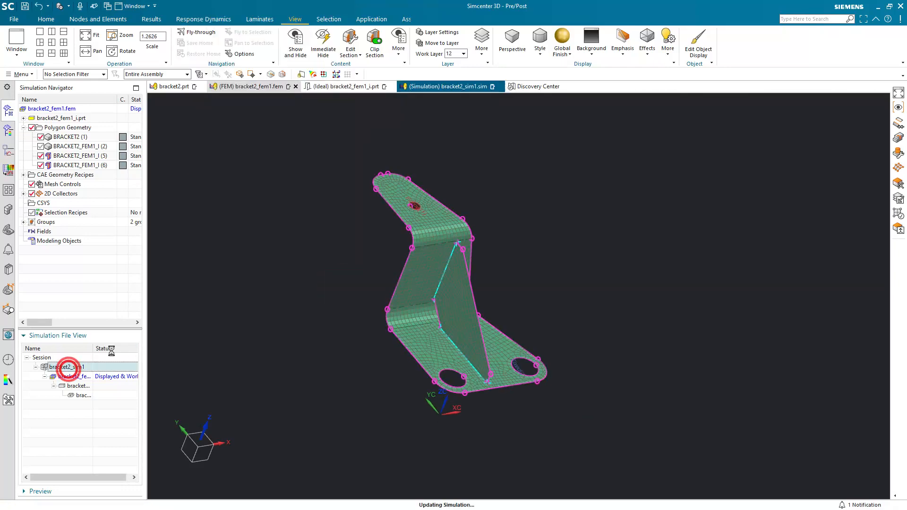
Open bracket2_sim1, turn layer 22 on and make it the work layer
click(21, 74)
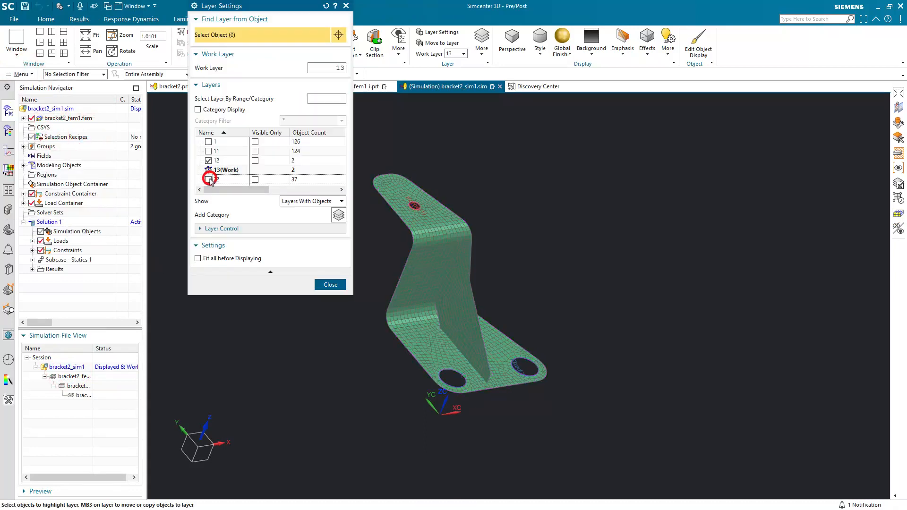
click(209, 170)
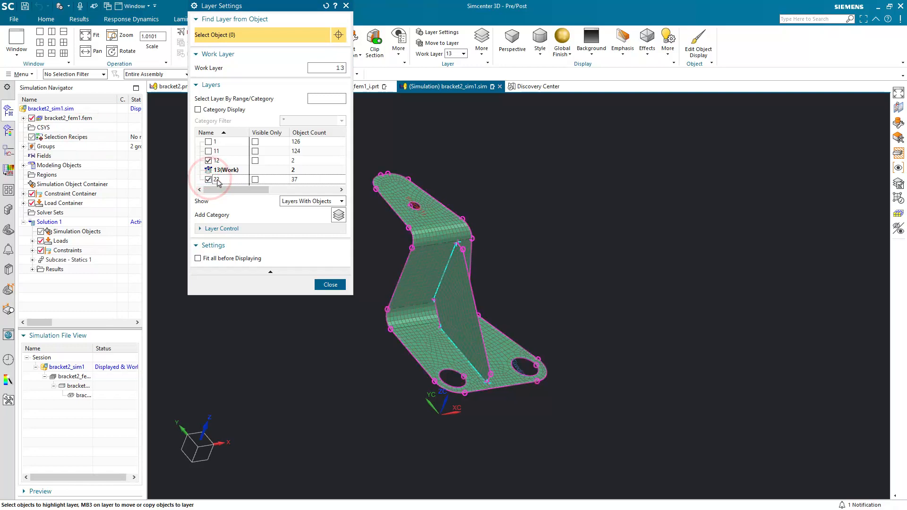
double_click(216, 180)
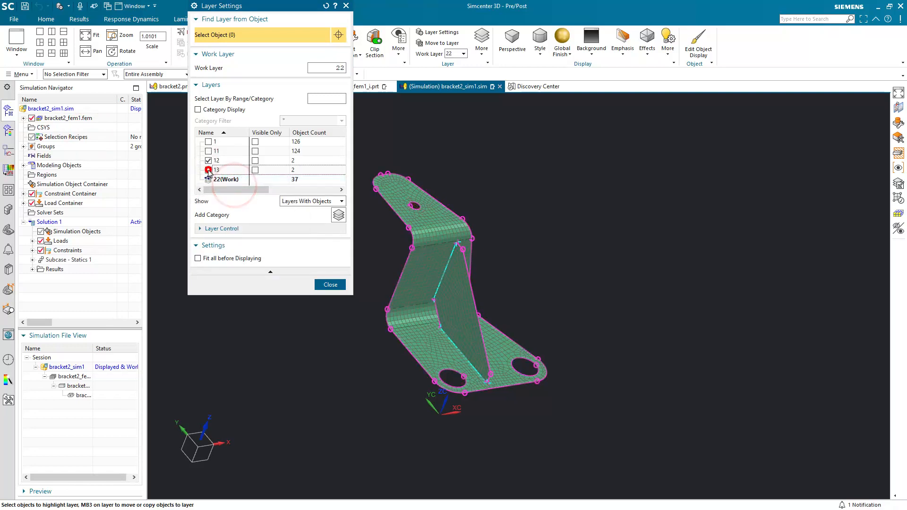